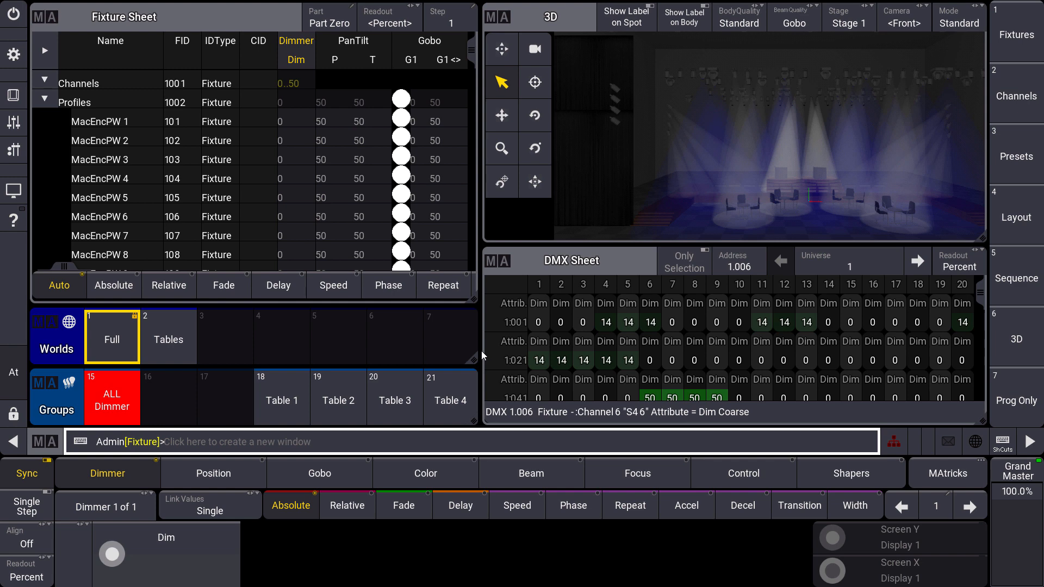
# Park and select DMX channels 5 and 6 of universe 1 in the DMX sheet.
pyautogui.click(116, 235)
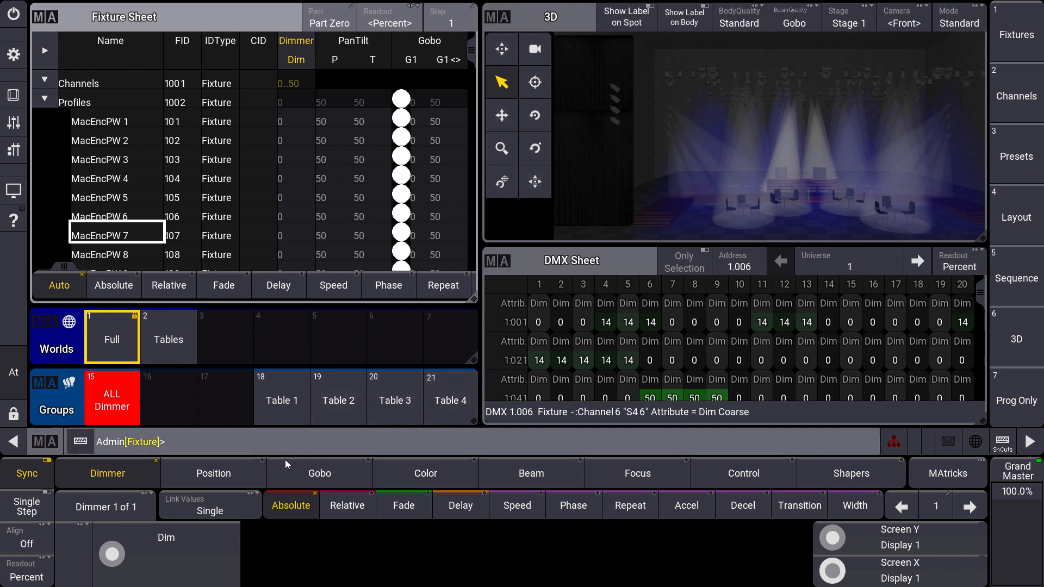
pyautogui.moveTo(486, 226)
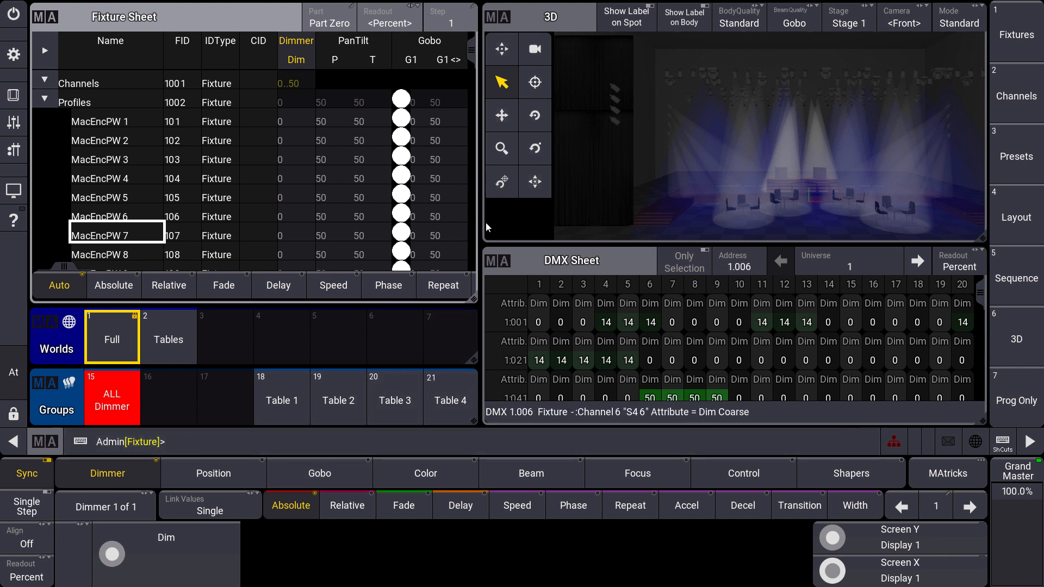
pyautogui.moveTo(562, 63)
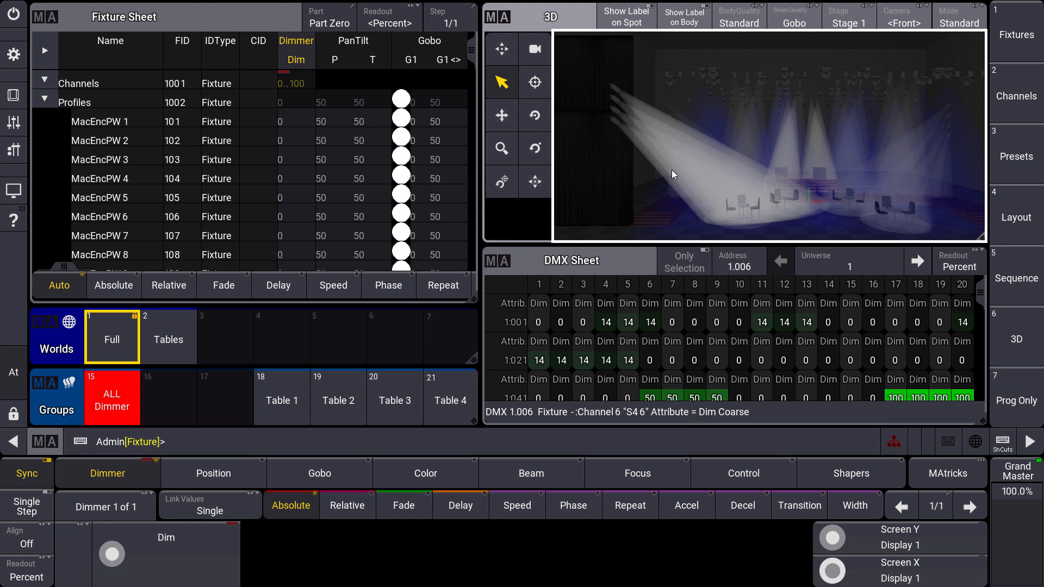
pyautogui.moveTo(644, 128)
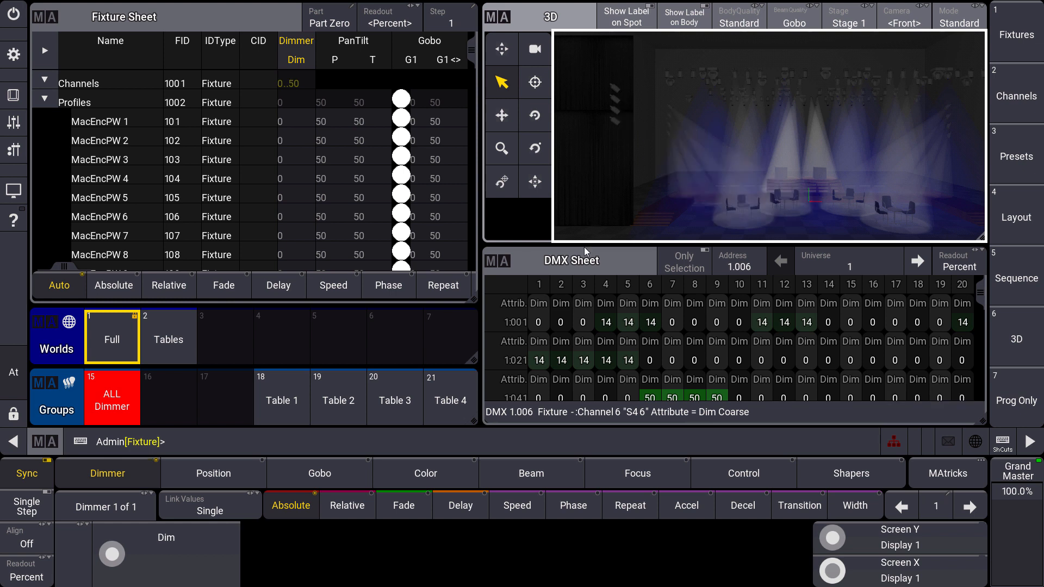
pyautogui.moveTo(649, 310)
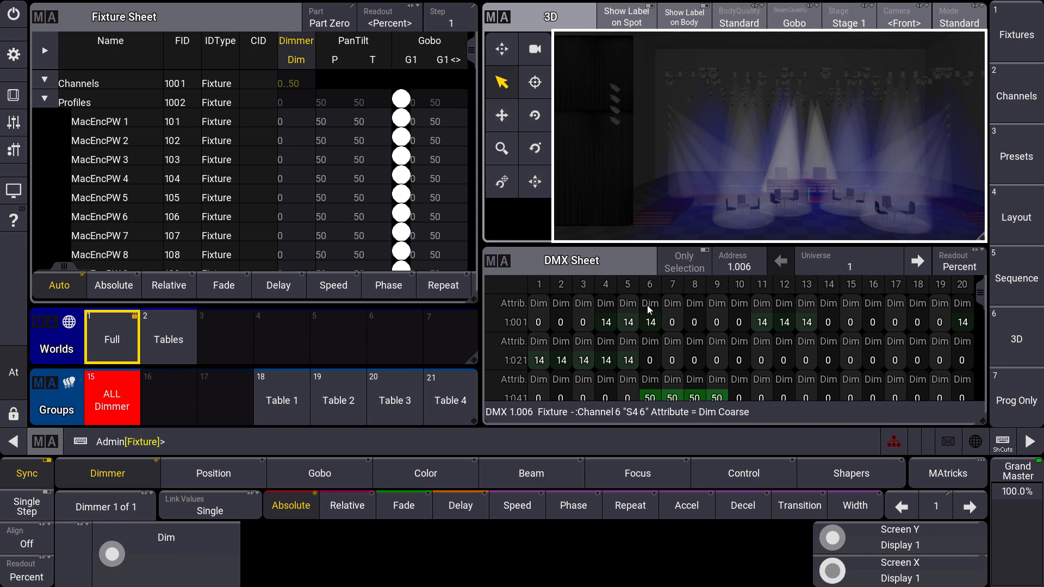
pyautogui.write('Park')
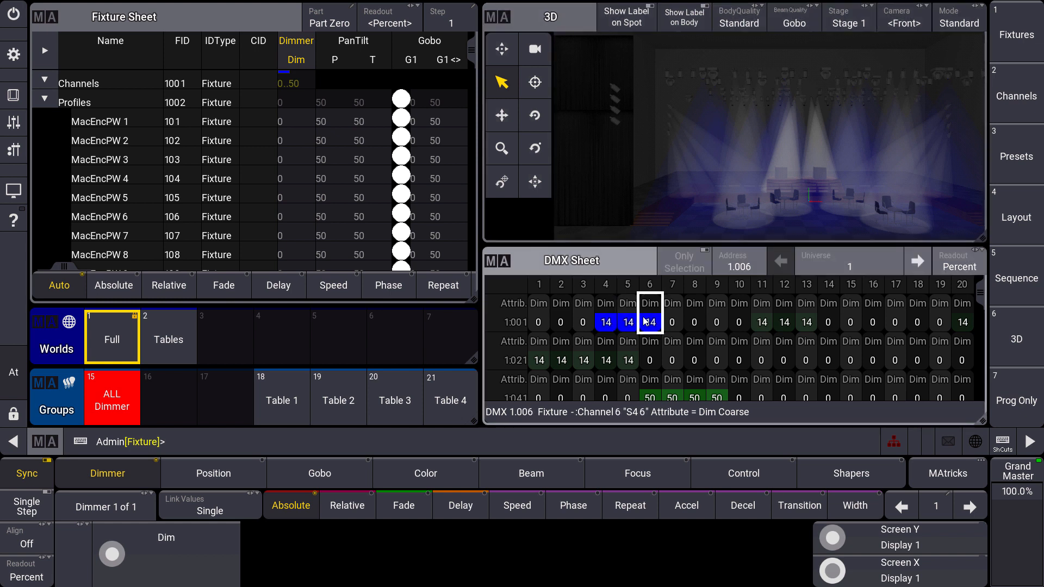
pyautogui.click(606, 322)
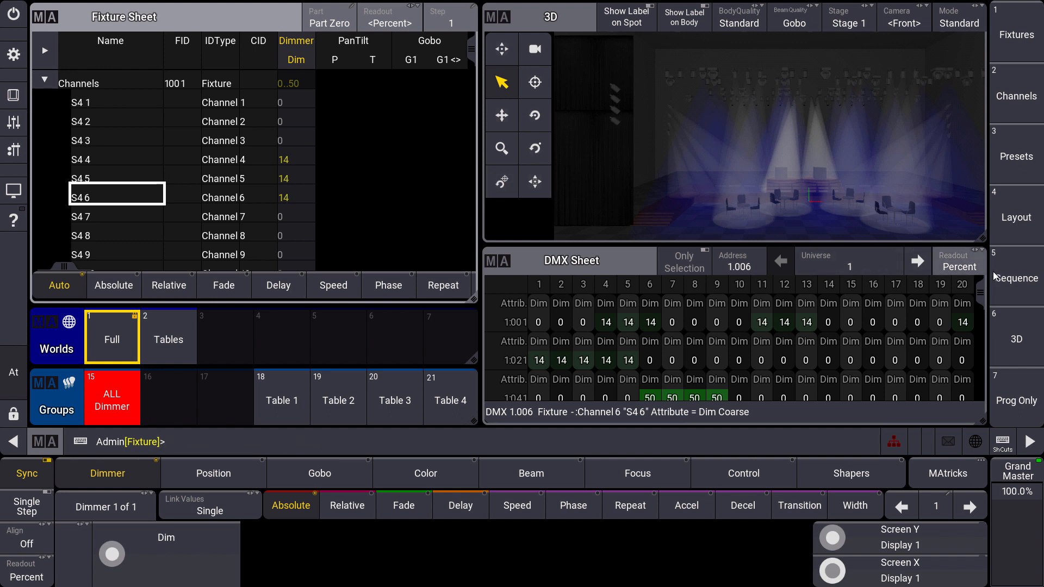
# Bring up Sequence 5 'Dimmer Steps' with its per-fixture dimmer cues.
pyautogui.click(338, 398)
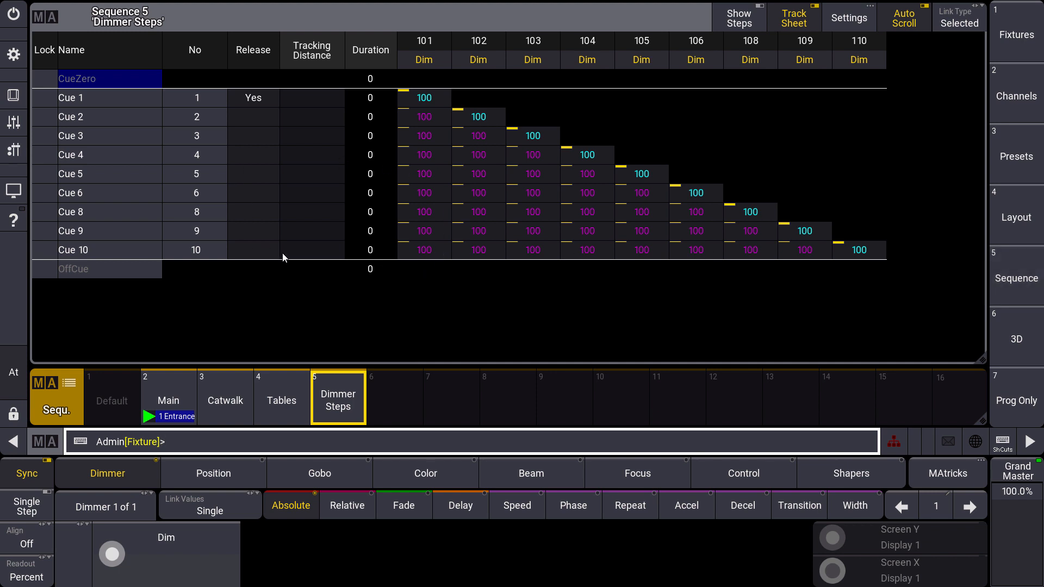
pyautogui.moveTo(283, 277)
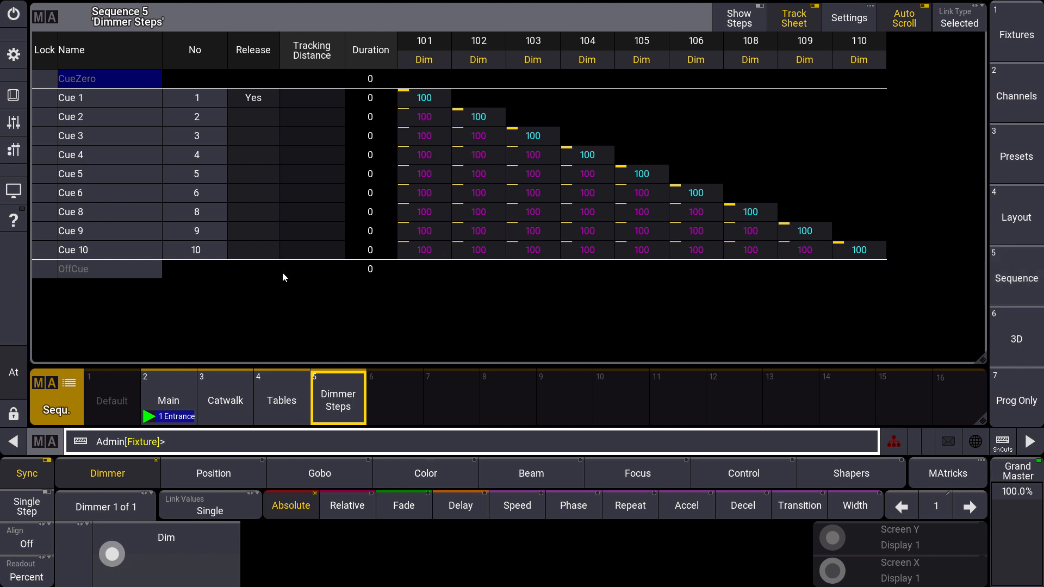
pyautogui.moveTo(202, 122)
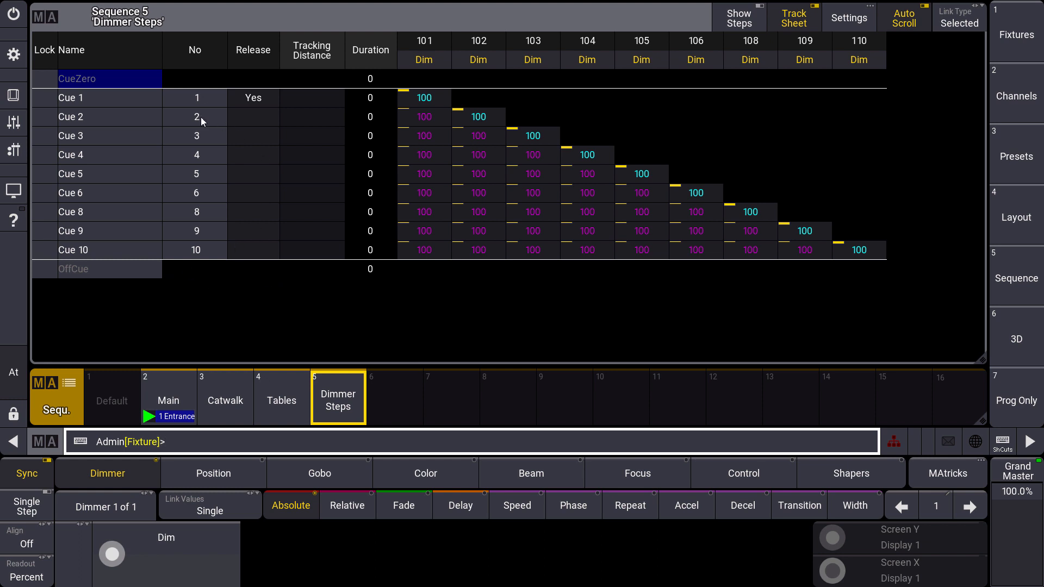
# Put Fixture 101 at 50 into the programmer and start storing it onto Cue 3.
pyautogui.write('Fixture')
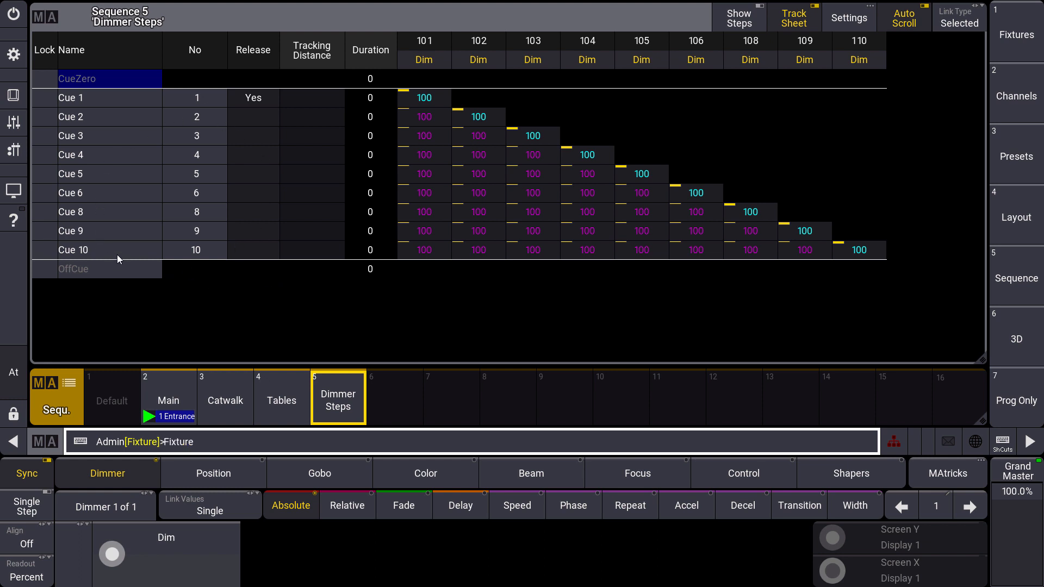
pyautogui.write('101')
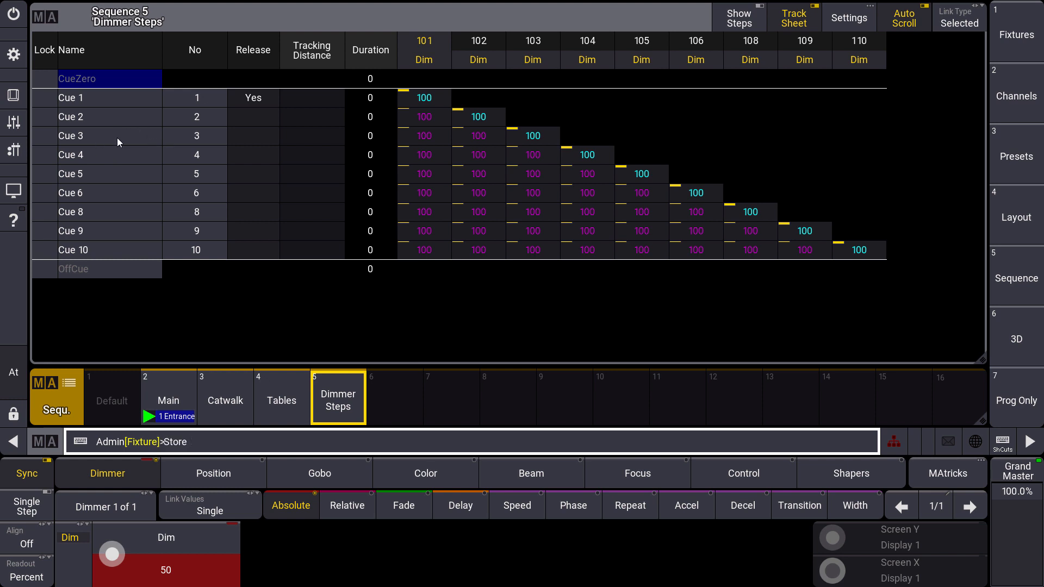
pyautogui.click(100, 136)
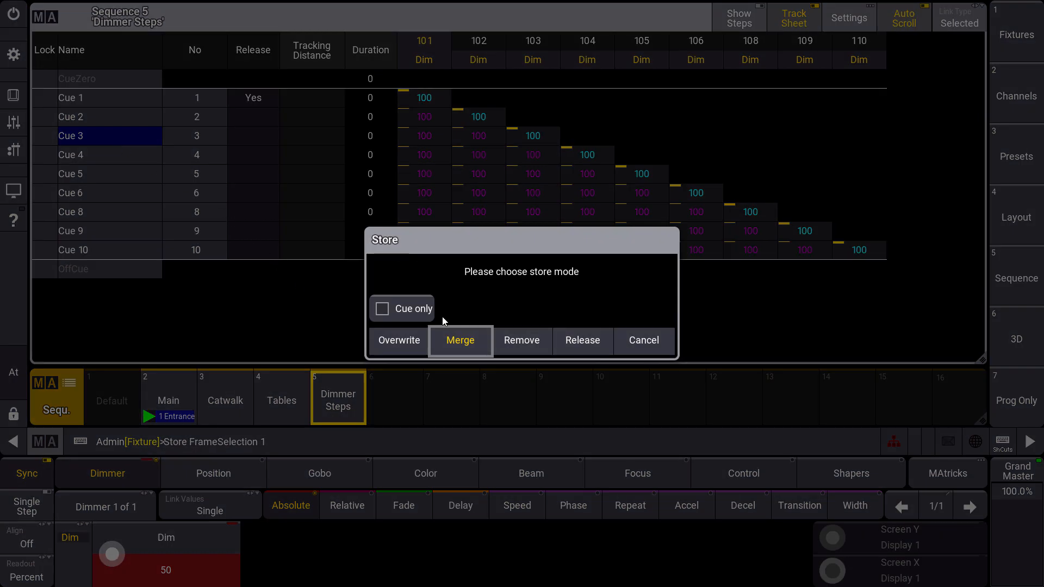
# Merge the value into Cue 3 as Cue only, leaving Cue 4 at 100.
pyautogui.click(382, 308)
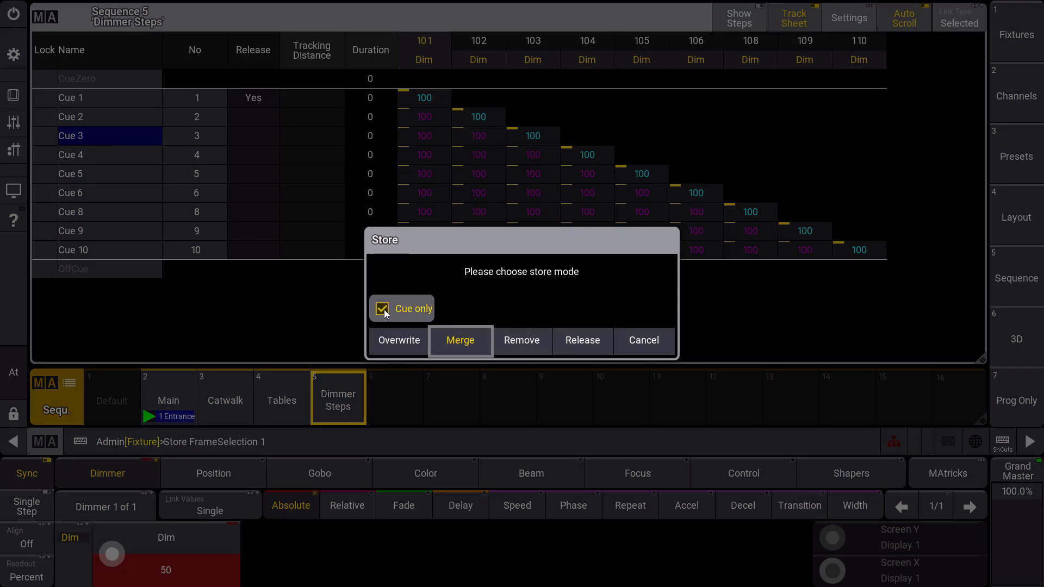
pyautogui.click(460, 340)
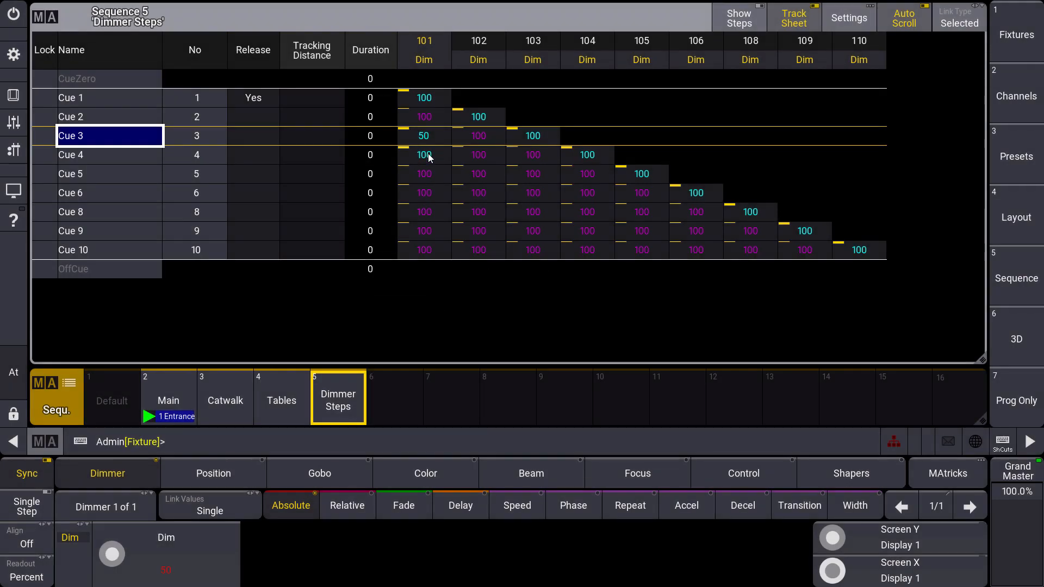
pyautogui.moveTo(126, 137)
pyautogui.write('Delete')
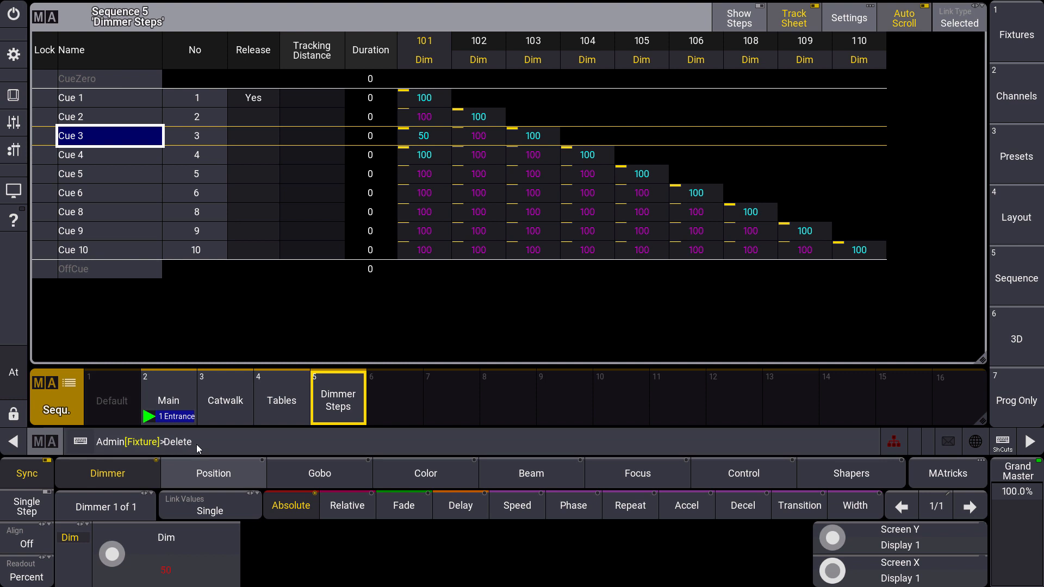
pyautogui.moveTo(91, 212)
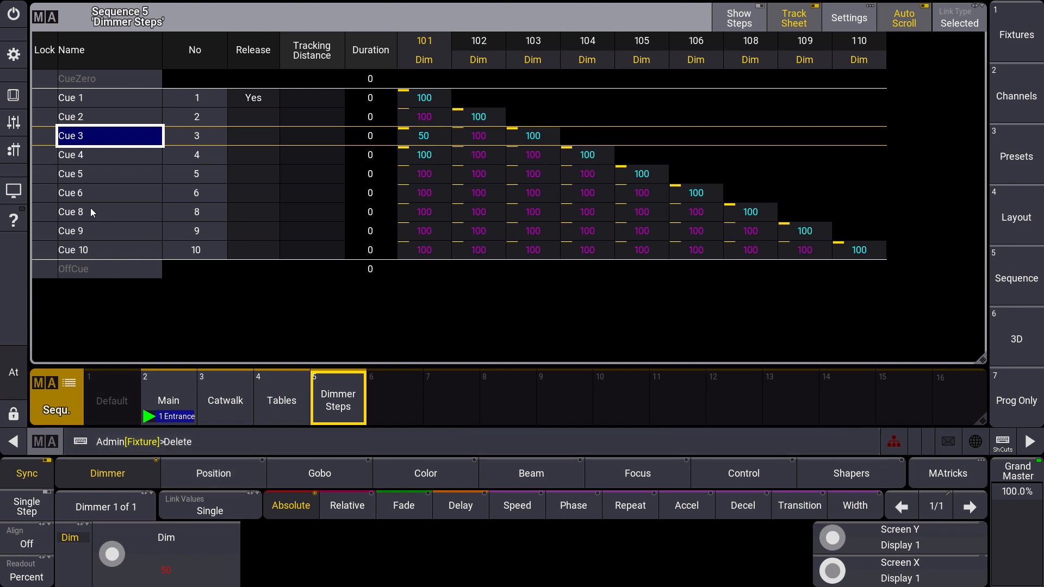